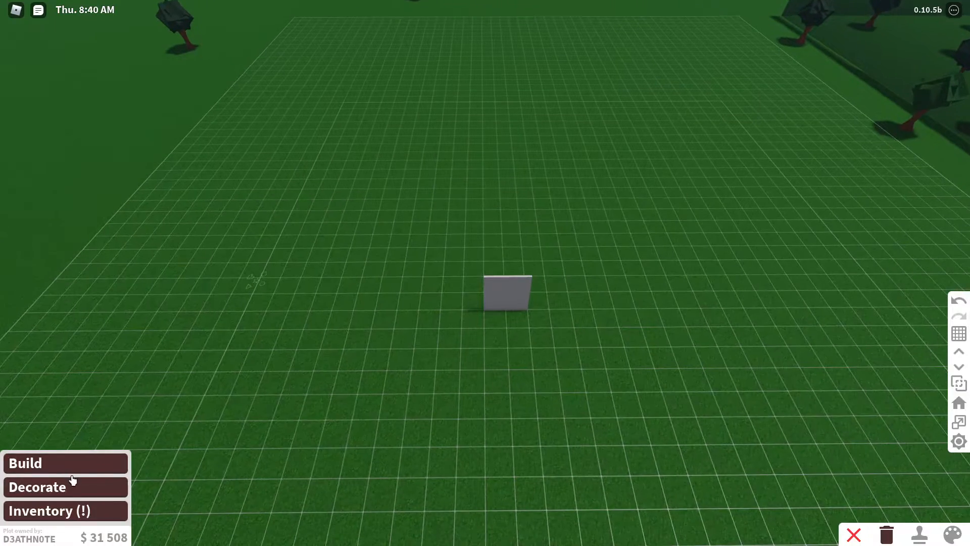
Choose the Walls category from the Build menu to start the wall tool.
left_click(25, 463)
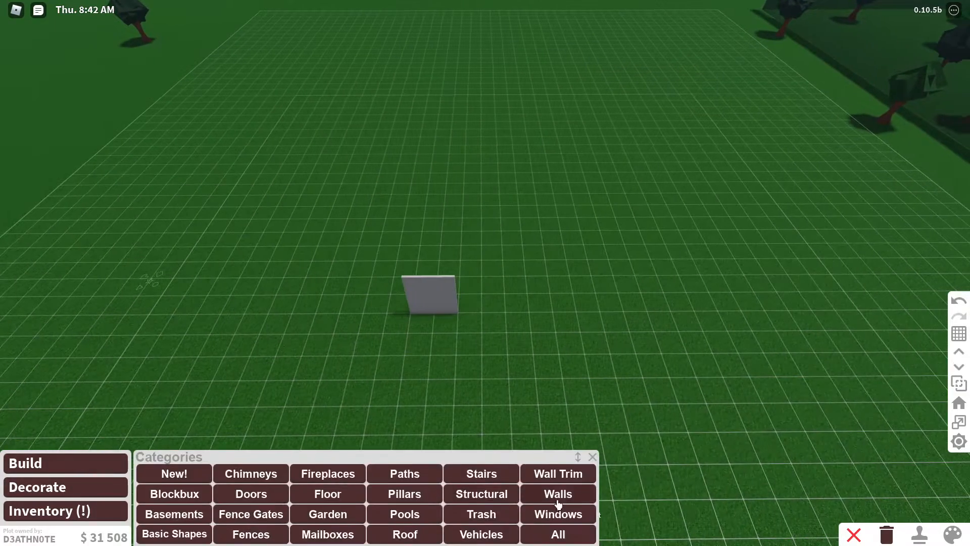
left_click(557, 493)
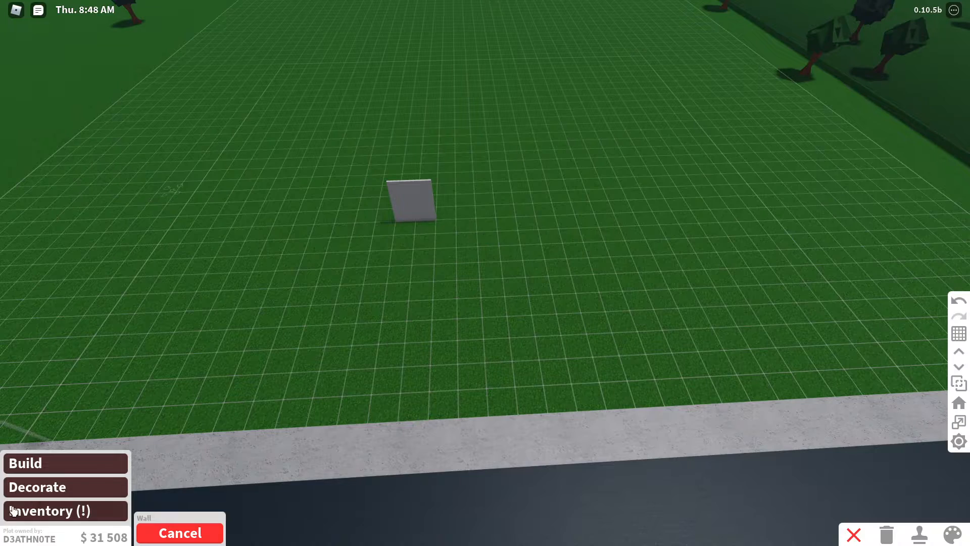
Draw walls for a large central room and a smaller wing on each side.
left_click(25, 463)
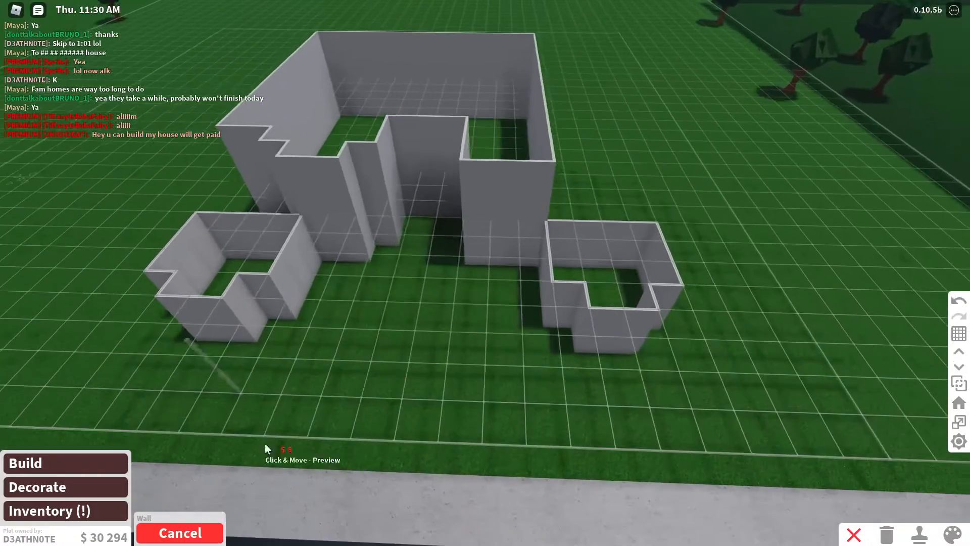
Place a Plain Thin Pillar on a wall corner, painted Institutional white Smooth Plastic.
left_click(180, 532)
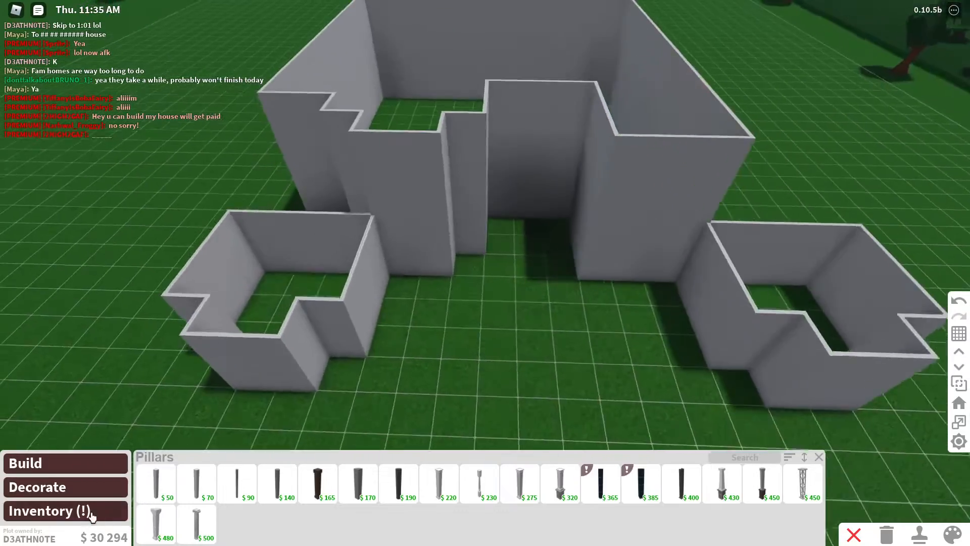
left_click(156, 482)
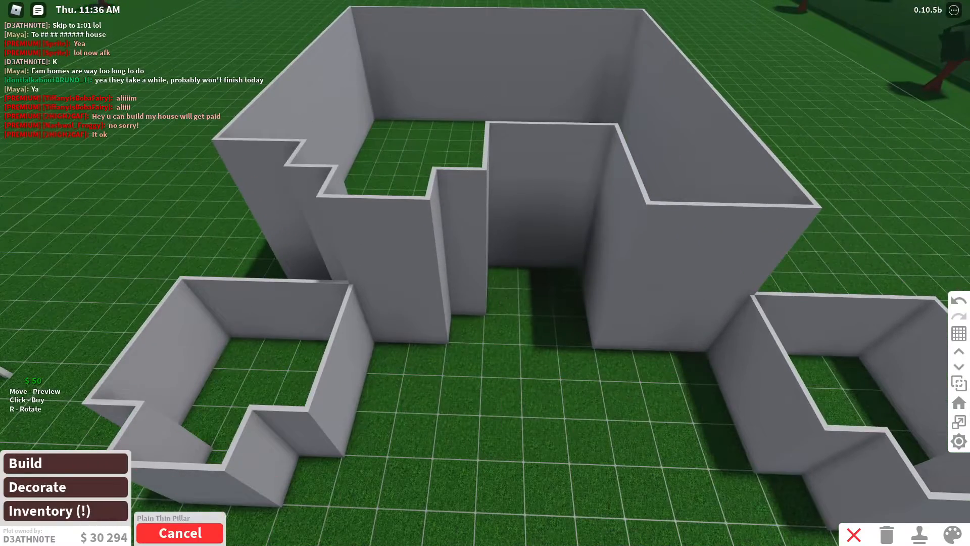
mouse_move(614, 396)
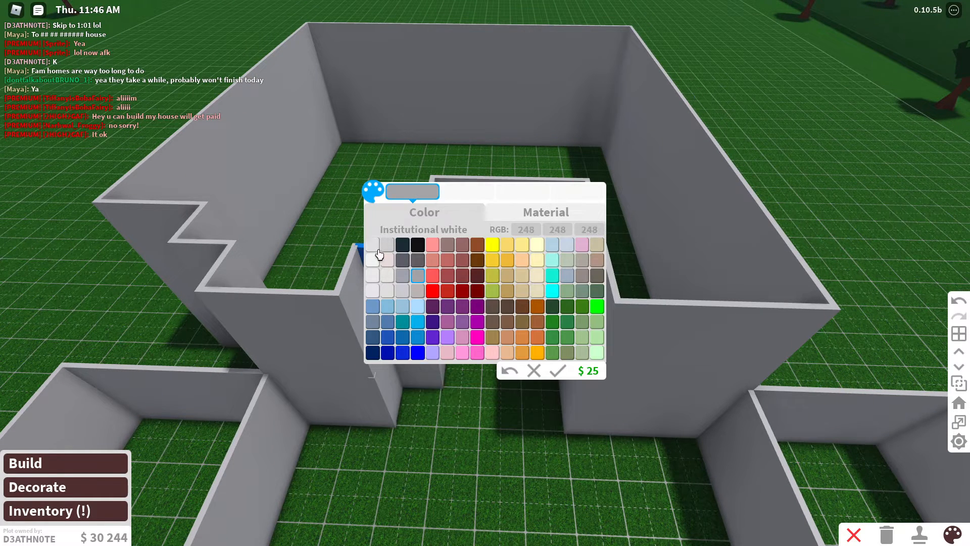
left_click(545, 211)
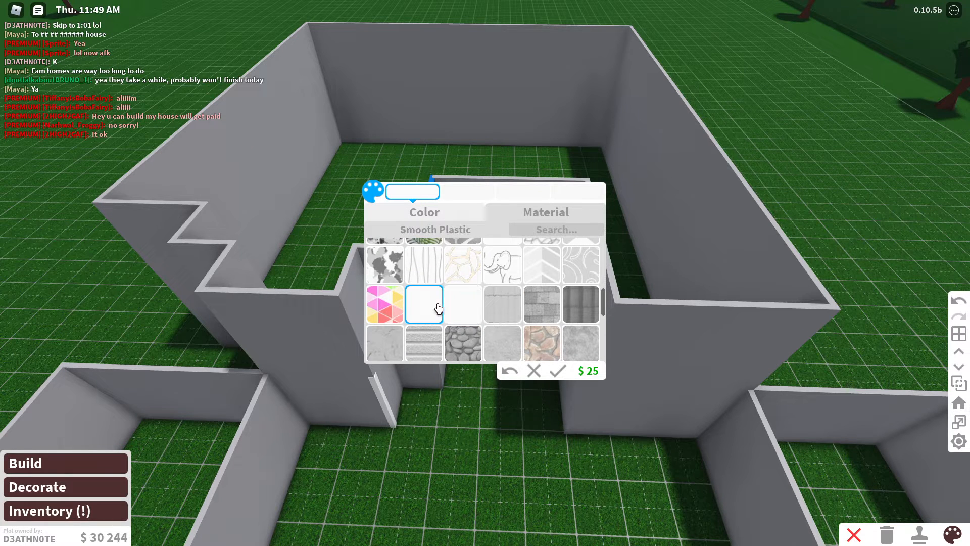
left_click(556, 370)
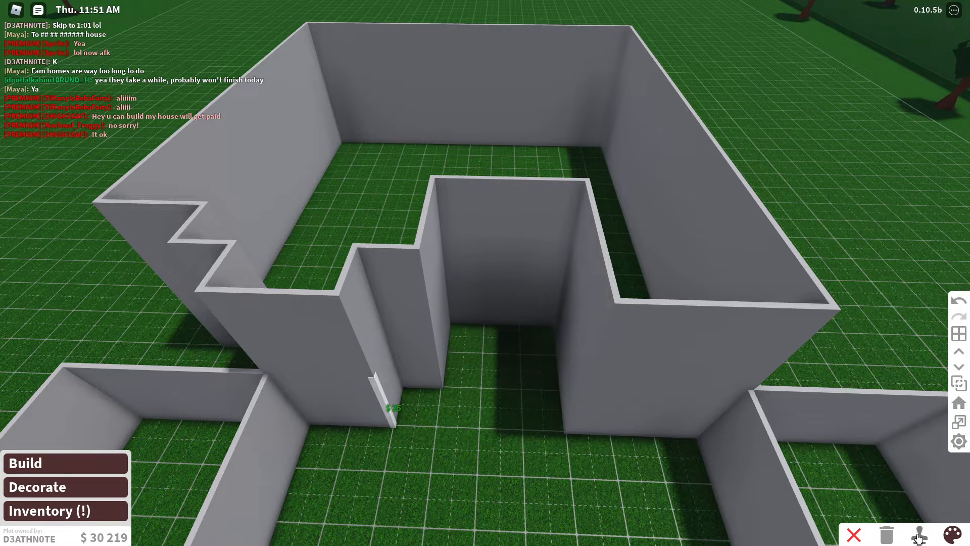
Place more thin pillars on the remaining wall corners and wall ends.
left_click(953, 535)
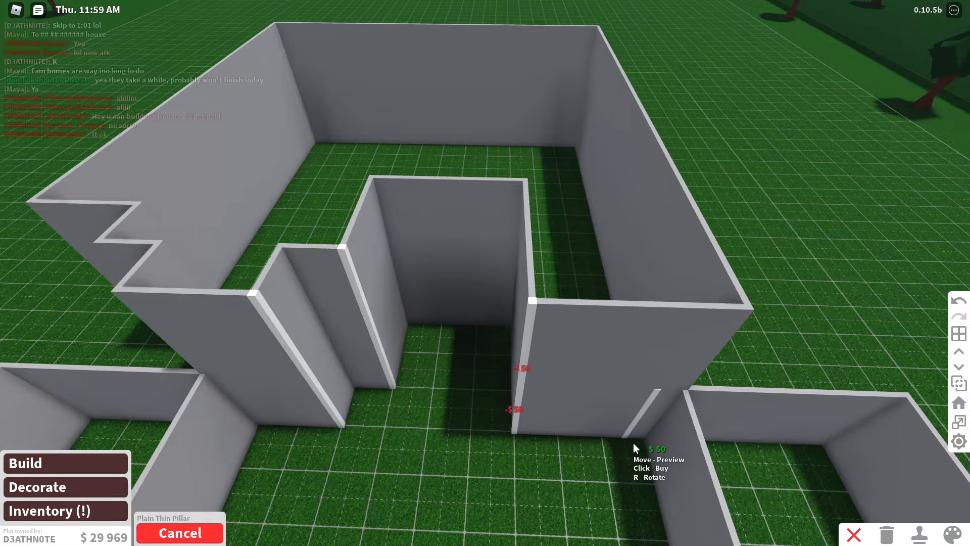
left_click(637, 427)
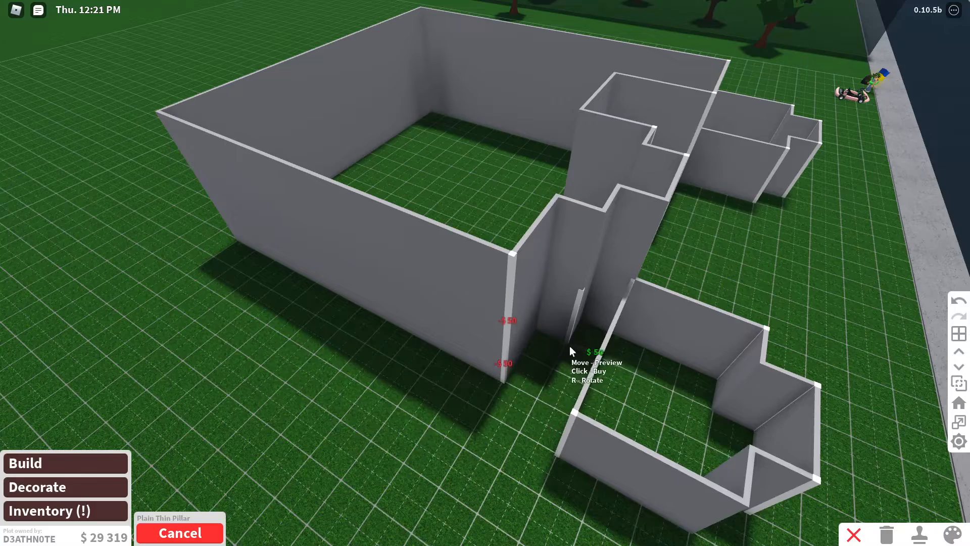
left_click(569, 346)
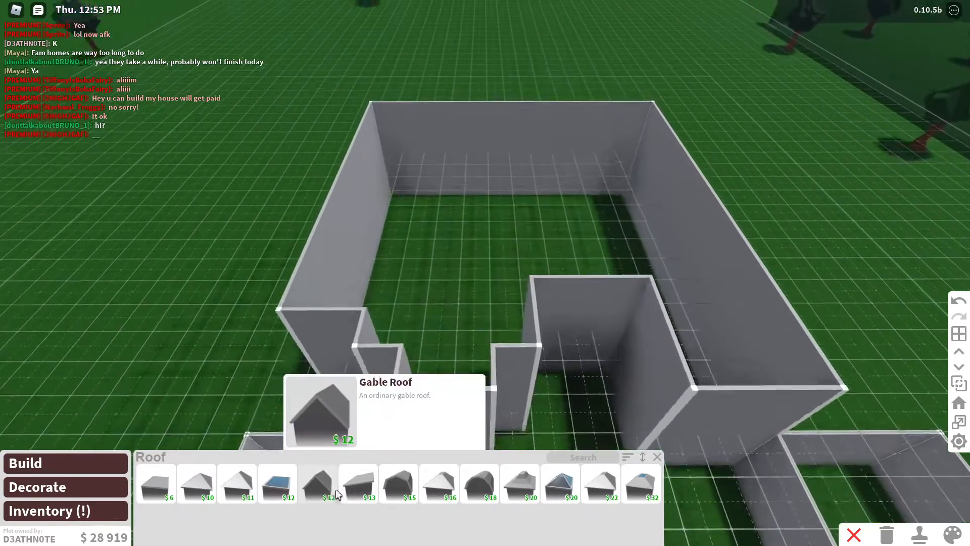
Place gable roofs by corner points over the main section and front gable.
left_click(317, 483)
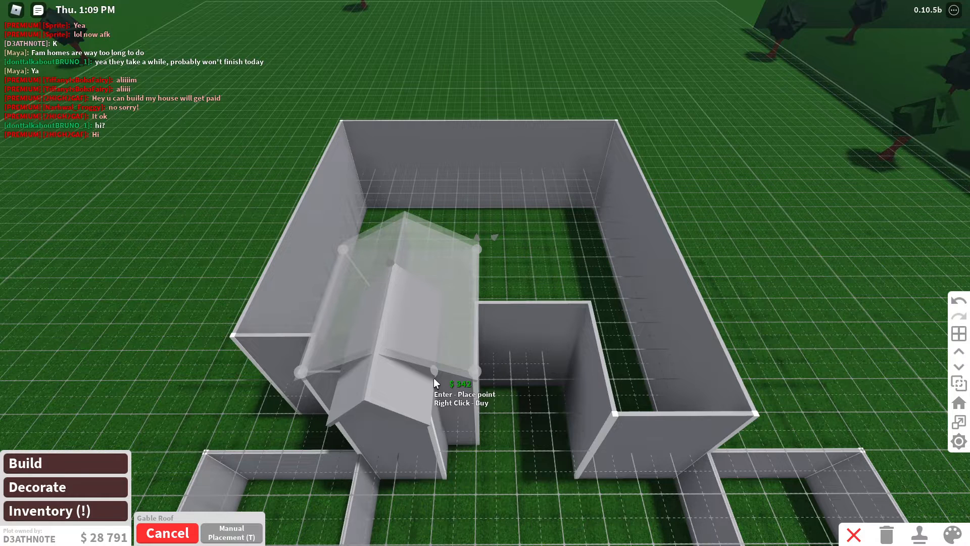
mouse_move(378, 240)
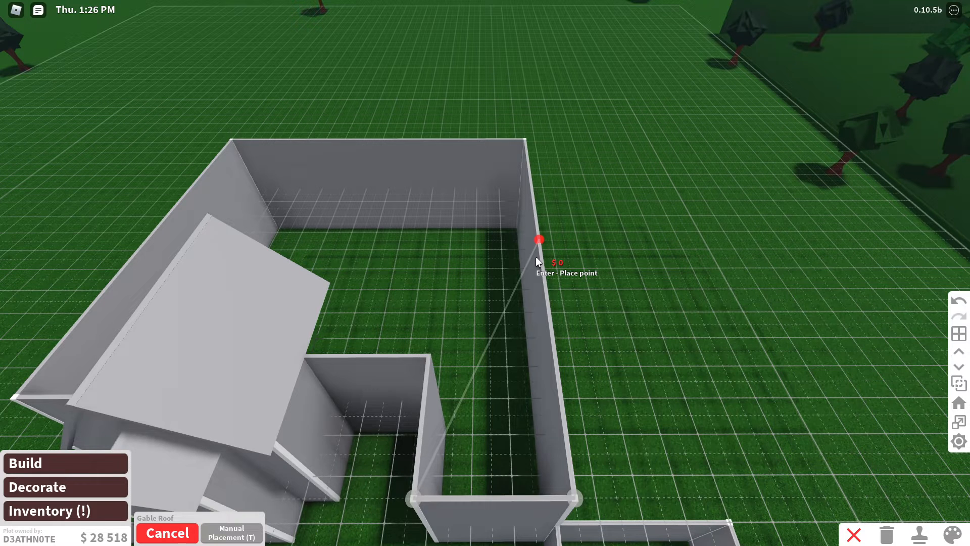
left_click(537, 239)
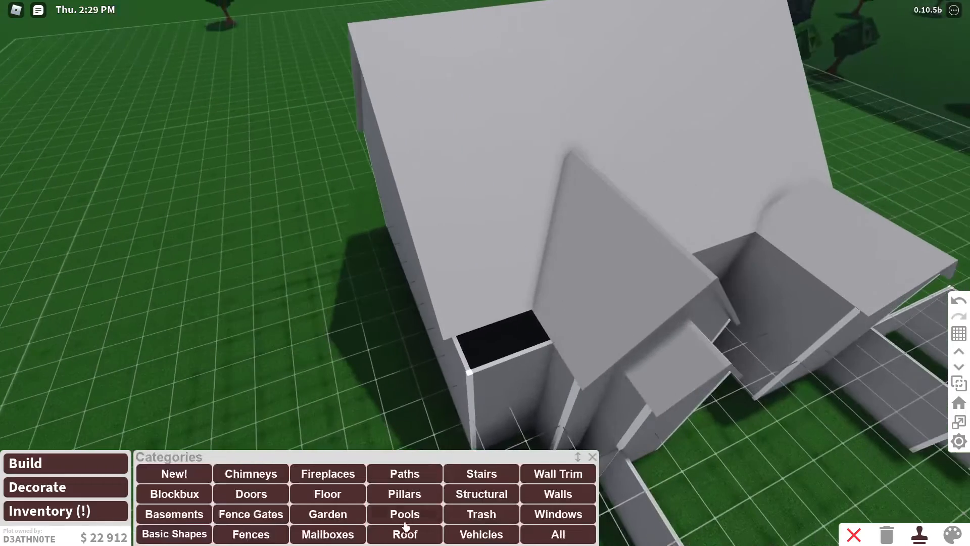
Add a small dormer roof and nested front gable roofs, roofing the right section.
left_click(404, 534)
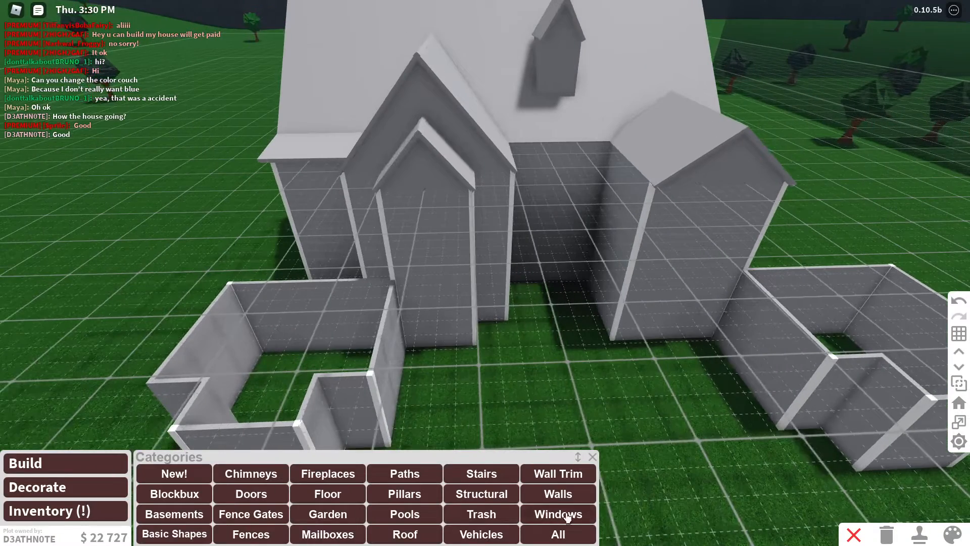
Place framed multi-pane windows on both floors of the two front gables.
left_click(556, 513)
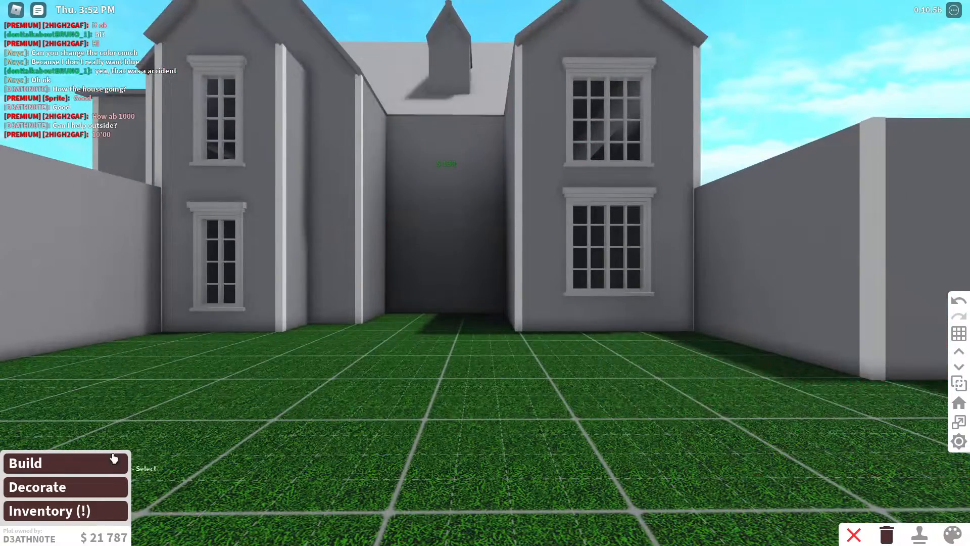
Place an arched multi-pane window on the recessed centre wall.
left_click(25, 462)
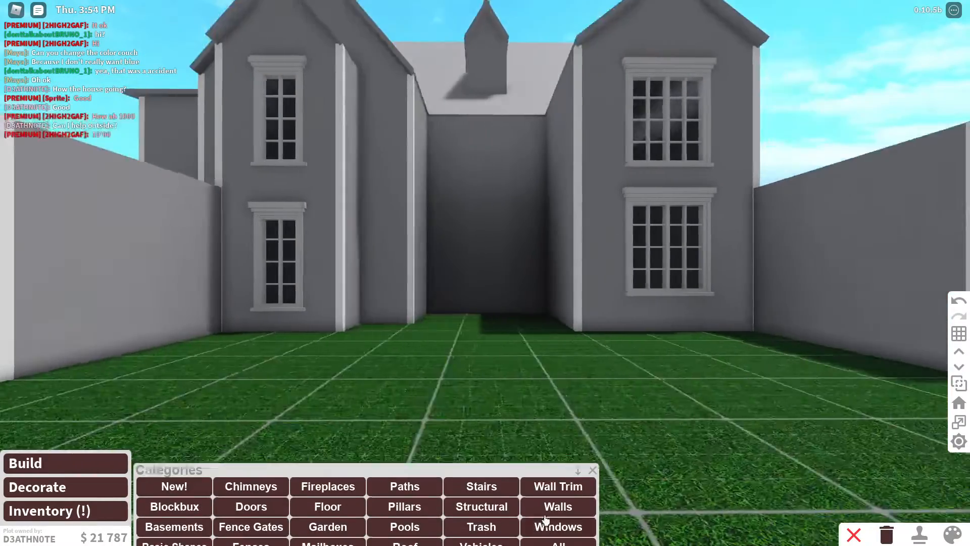
left_click(556, 526)
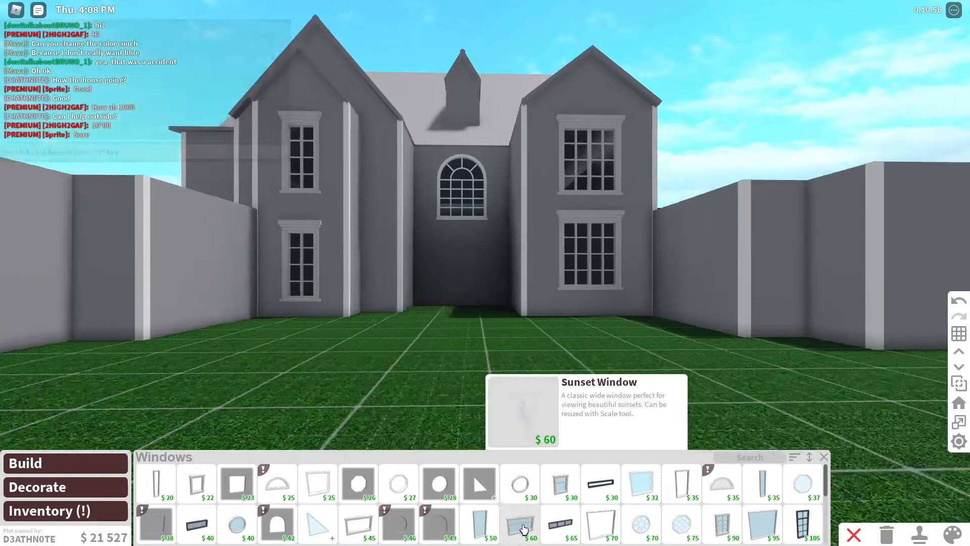
mouse_move(730, 519)
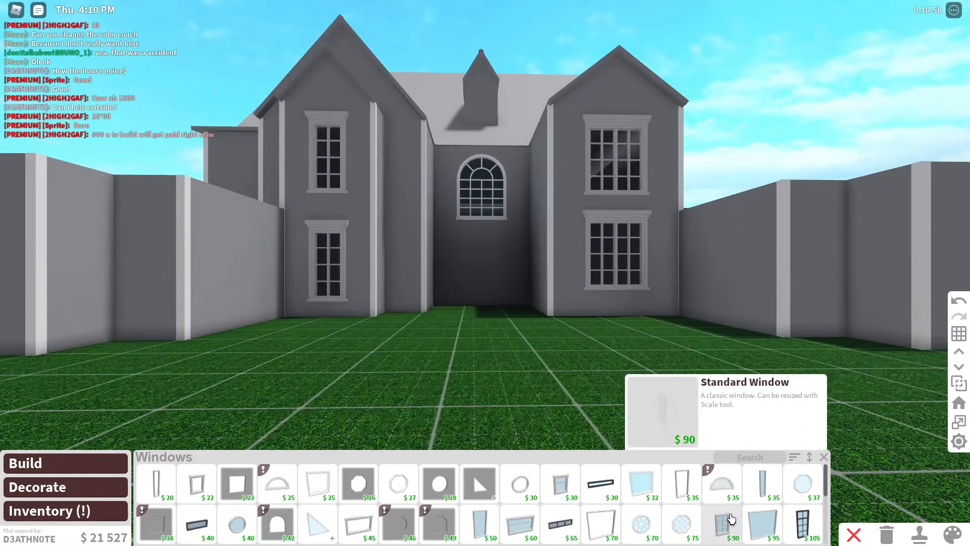
Fit a wooden glass-paned door on the hallway's end wall.
left_click(735, 524)
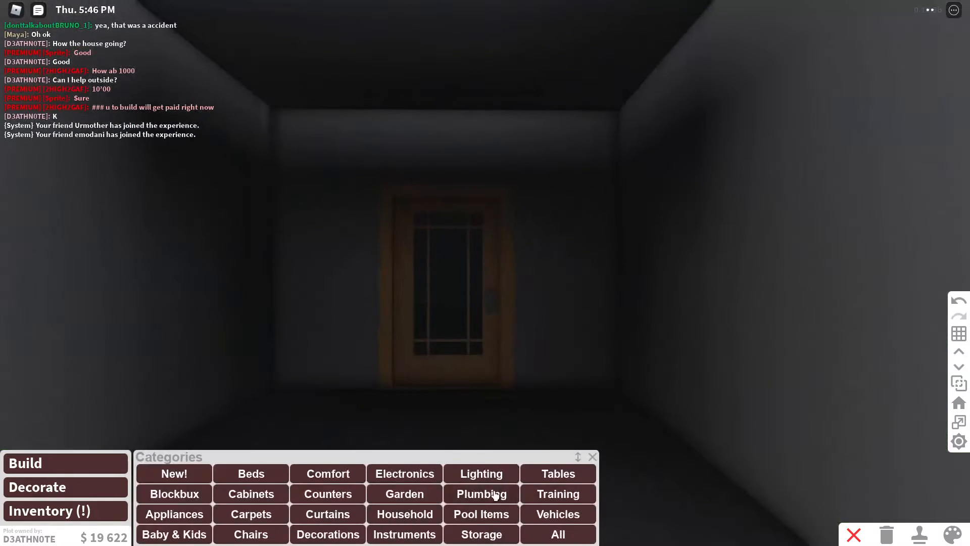
Place two Clear Wall Lamps from Lighting on the wall beside the door.
left_click(480, 473)
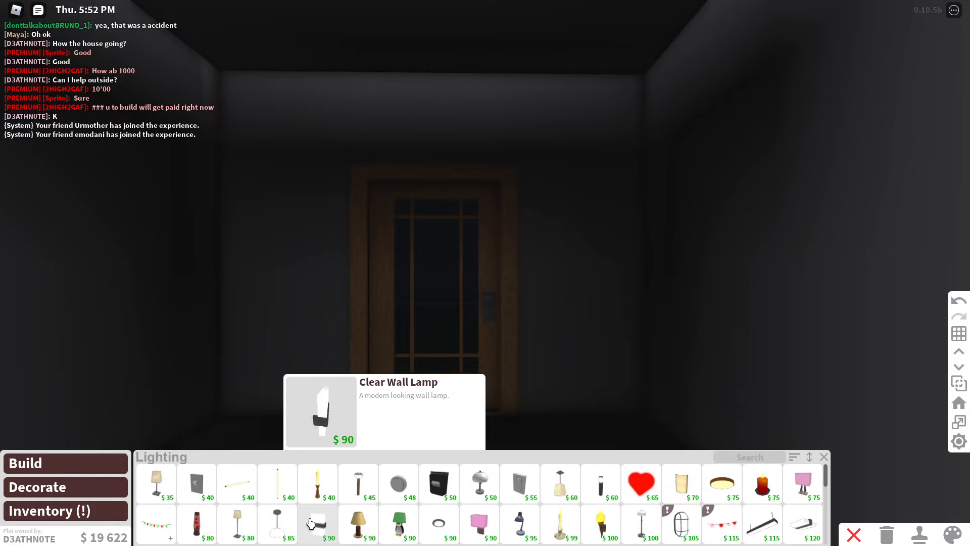
left_click(317, 523)
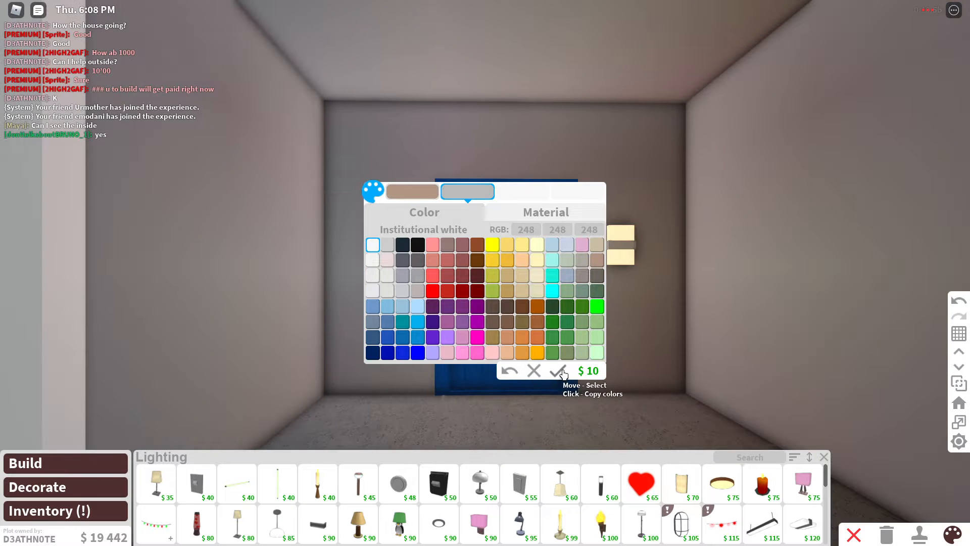
left_click(554, 371)
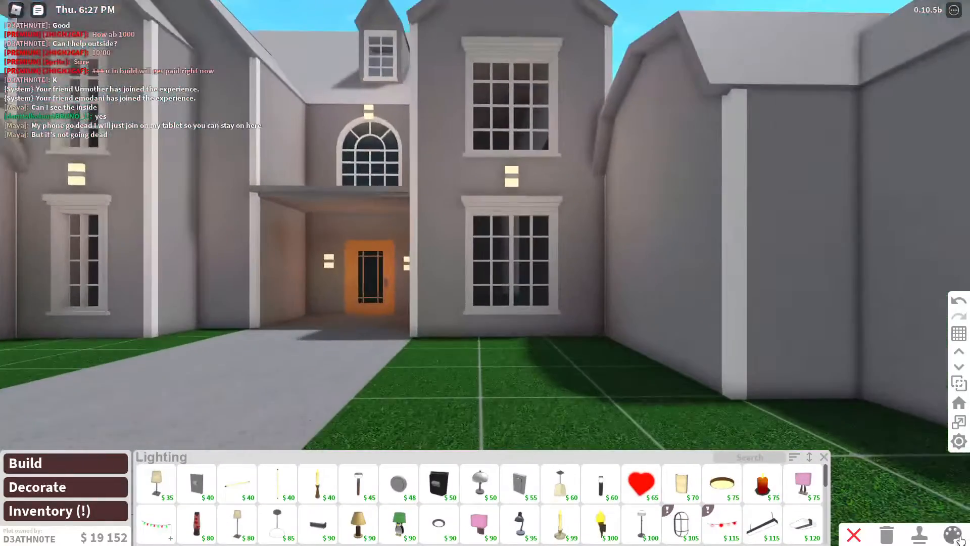
Give the left front wall grey stone-brick material with Institutional white colour.
left_click(956, 534)
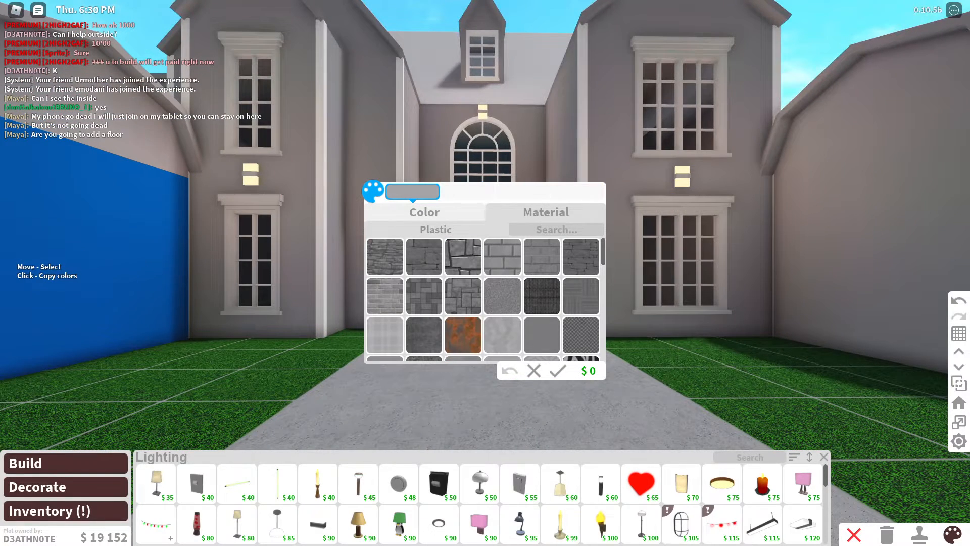
left_click(385, 295)
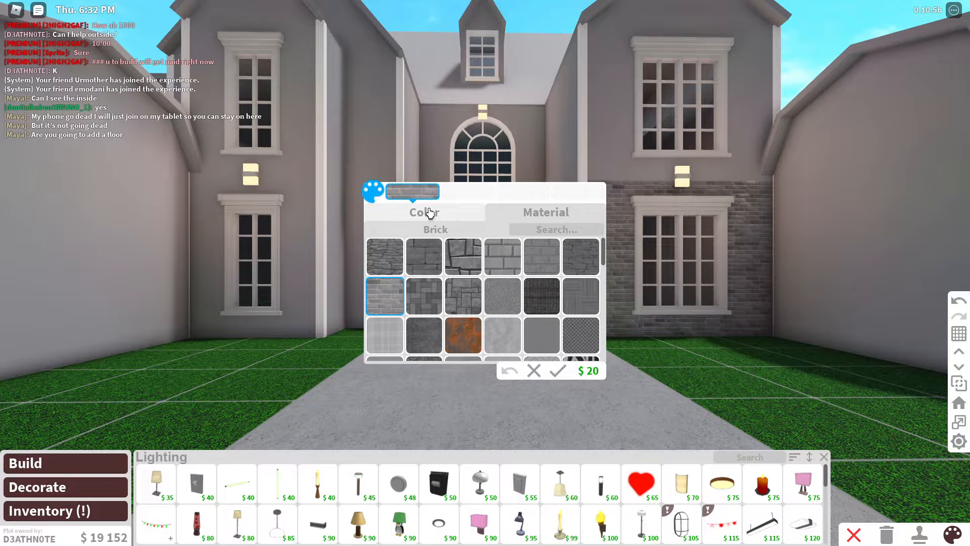
left_click(425, 212)
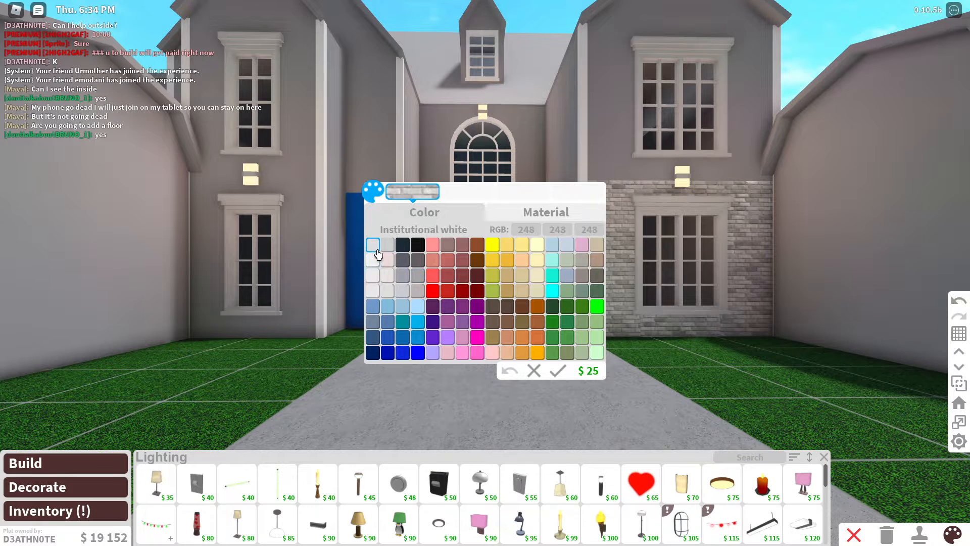
Try Lily white and Quill grey, then copy Medium stone grey colours from a wall.
left_click(373, 276)
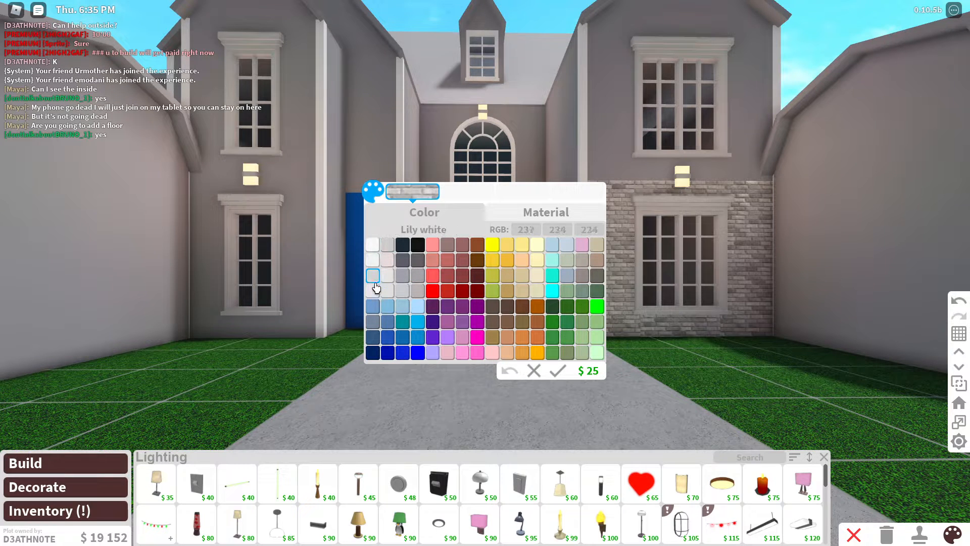
left_click(388, 291)
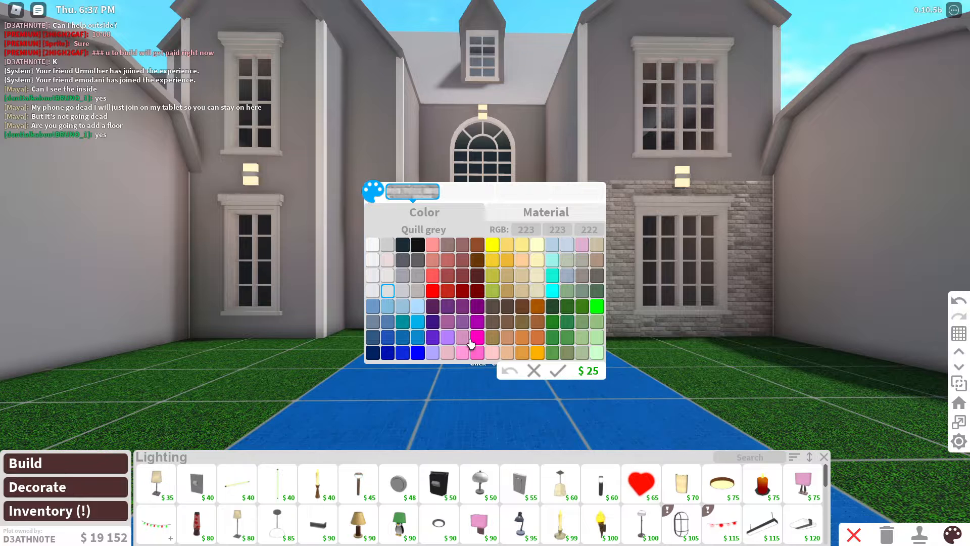
left_click(556, 370)
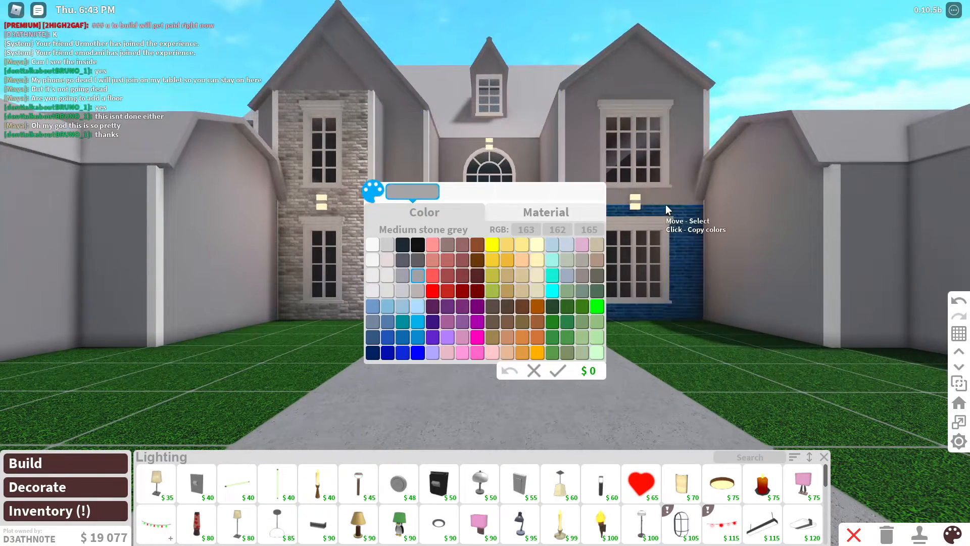
Apply the copied stone-grey colours to the right front bay wall.
left_click(544, 212)
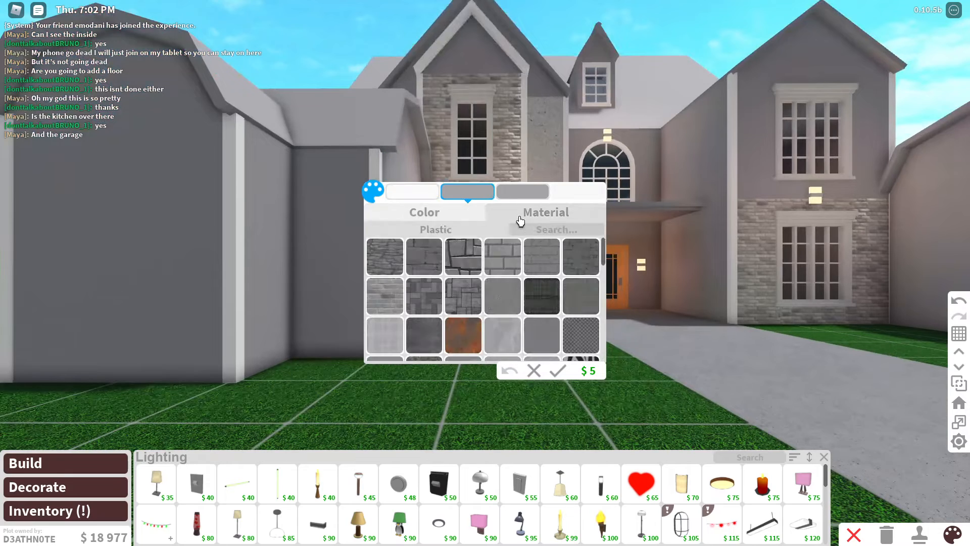
Browse materials for the side wing wall and paint its faces pale white and grey.
left_click(411, 192)
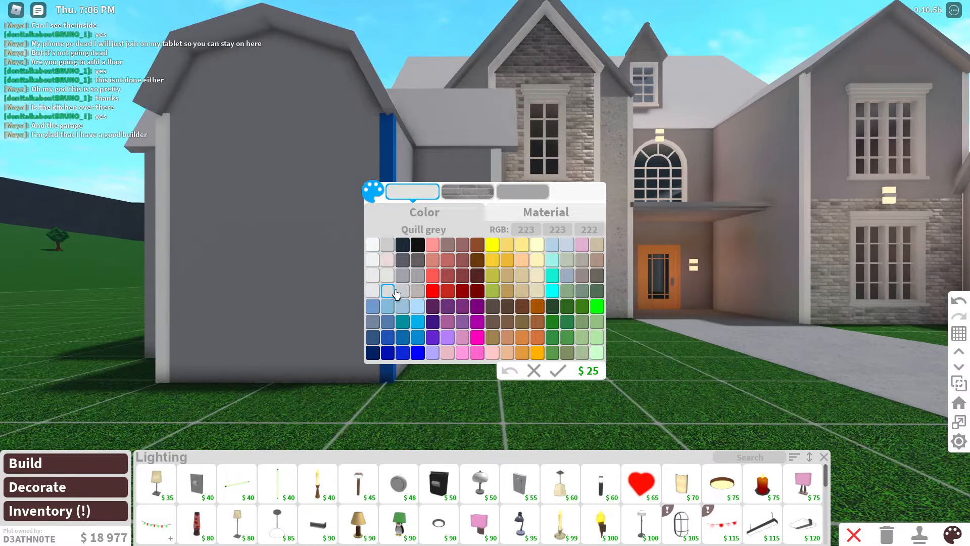
left_click(372, 244)
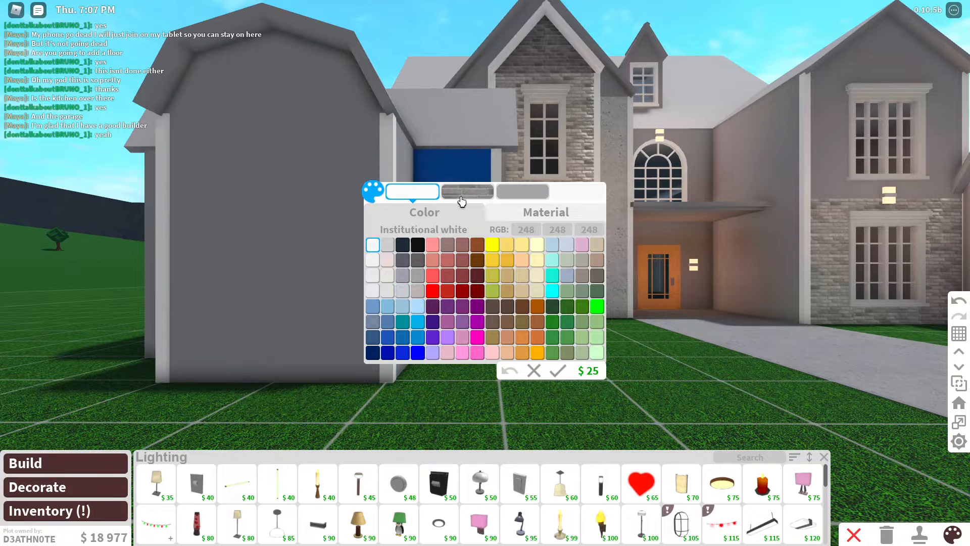
left_click(387, 291)
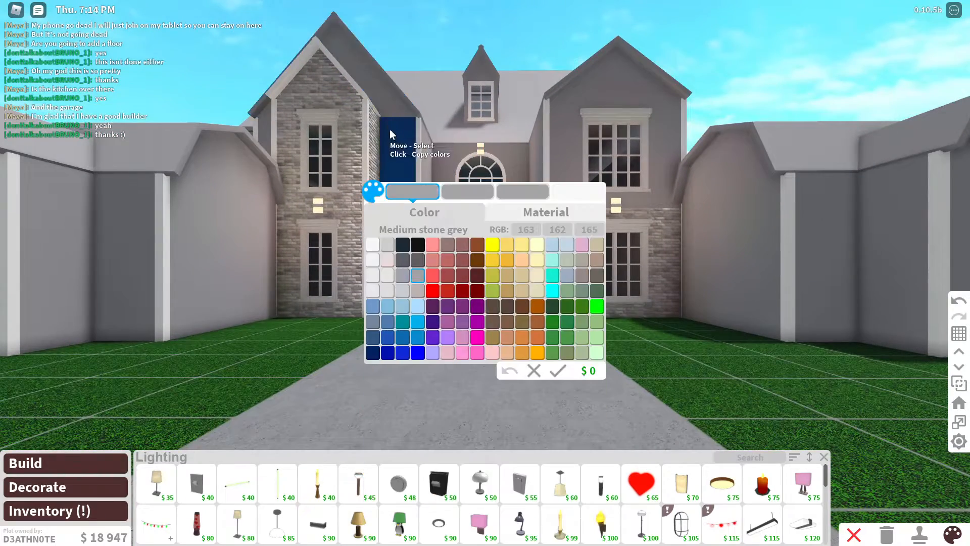
Paint the right front wall Quill grey and clad the dormer wall in wood planks.
left_click(467, 191)
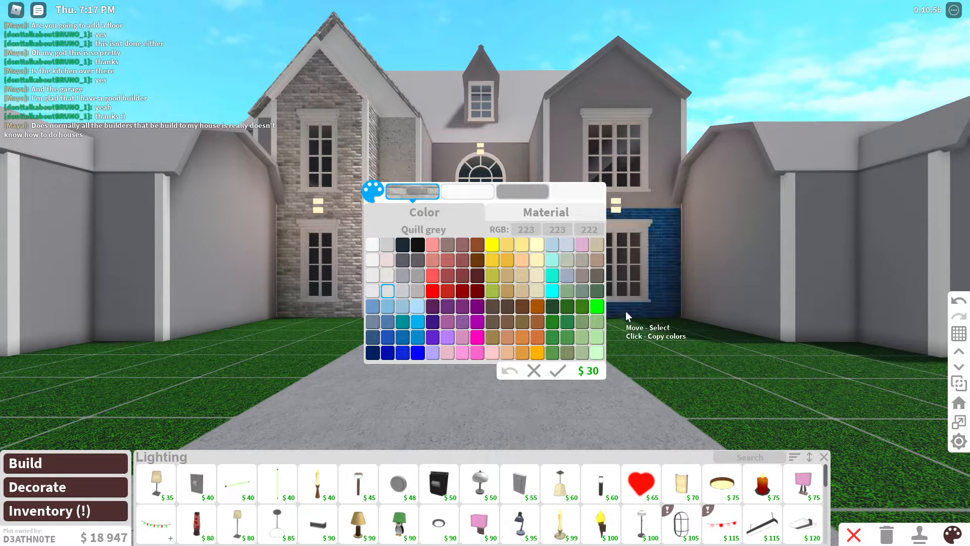
left_click(467, 191)
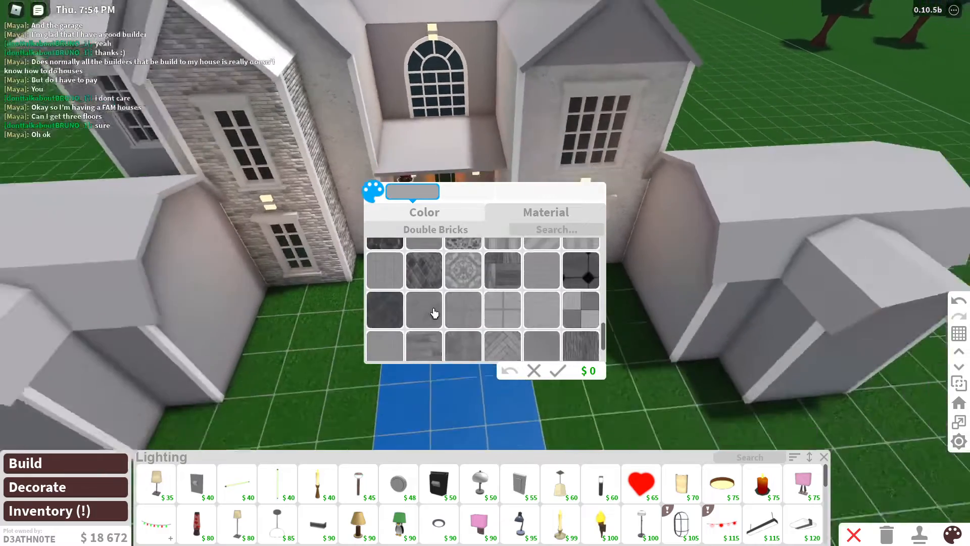
left_click(462, 342)
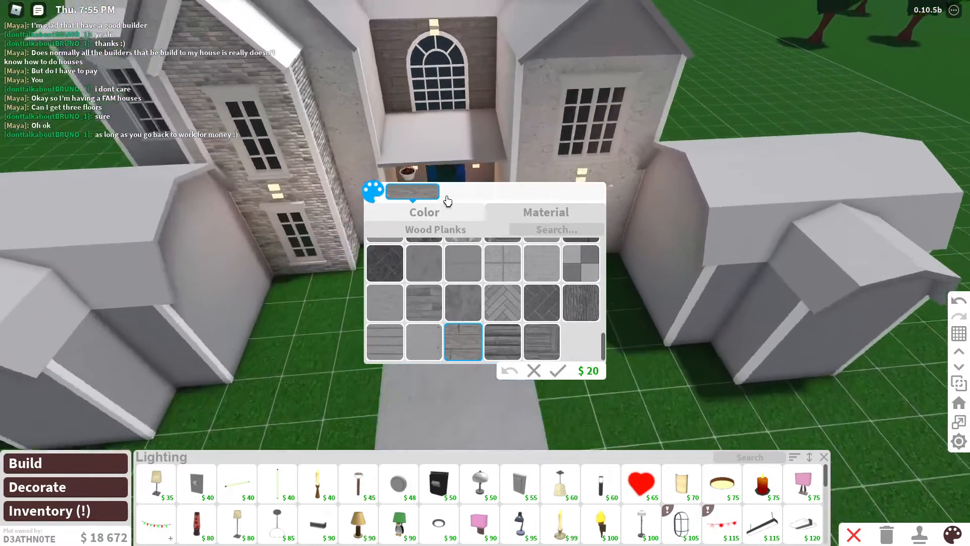
left_click(425, 211)
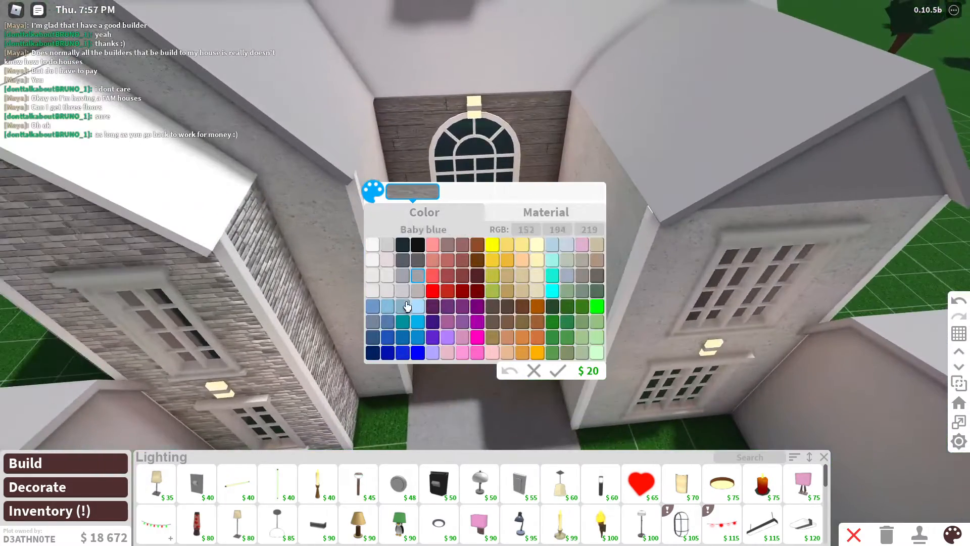